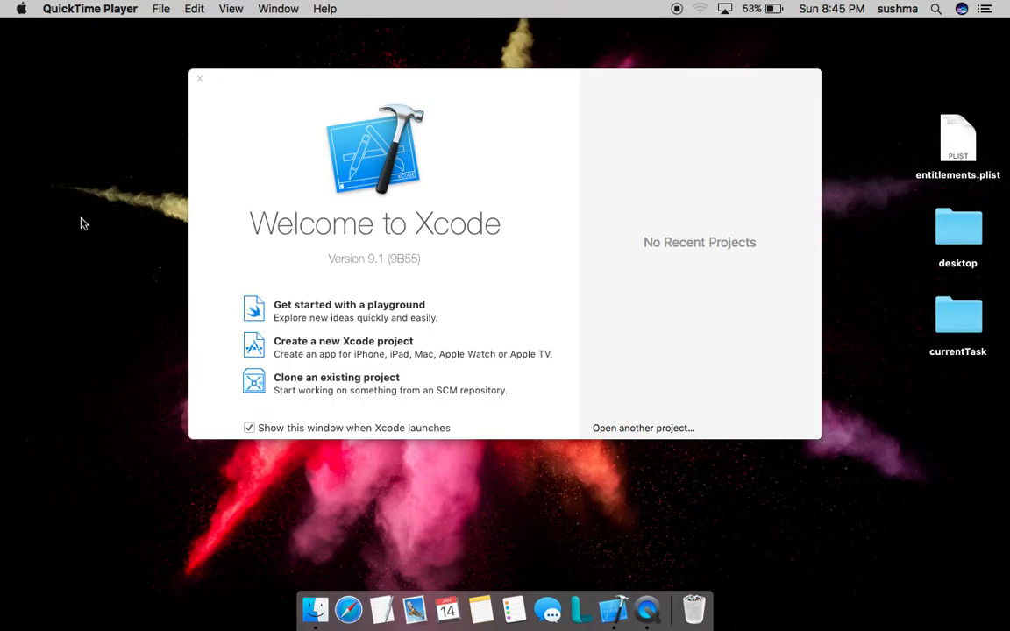
# Create a new iOS app project named 'ExmapleApp' and save it to the Desktop
pyautogui.click(199, 79)
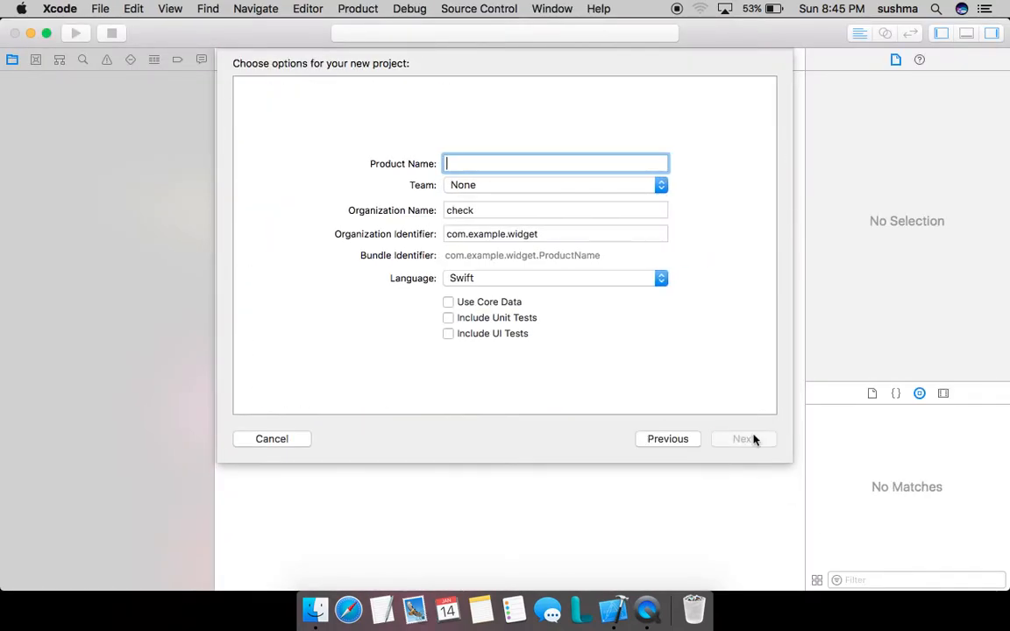
pyautogui.write('Exmaple')
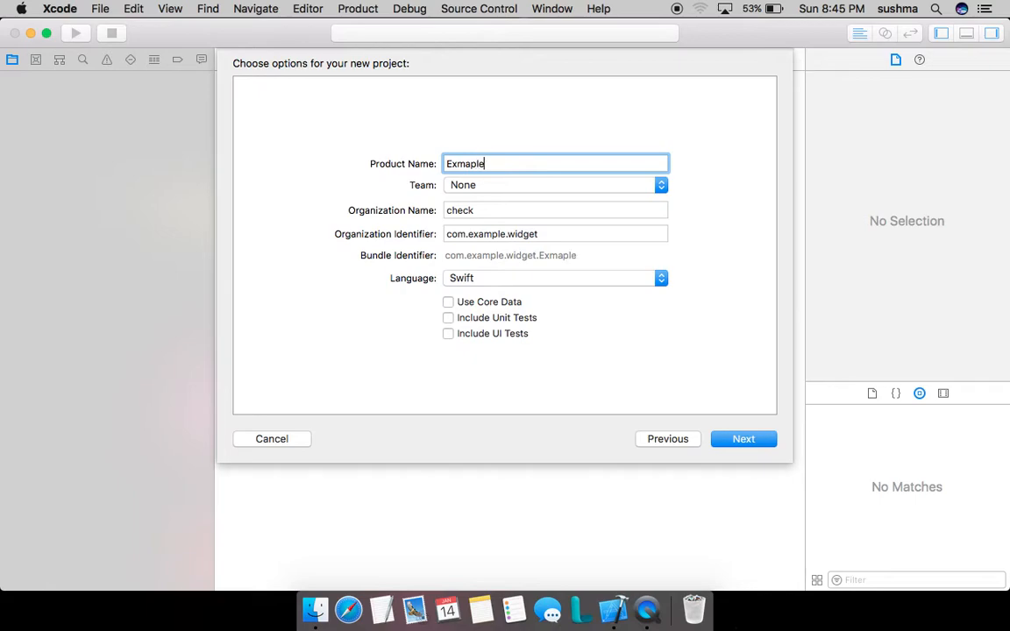
pyautogui.click(743, 438)
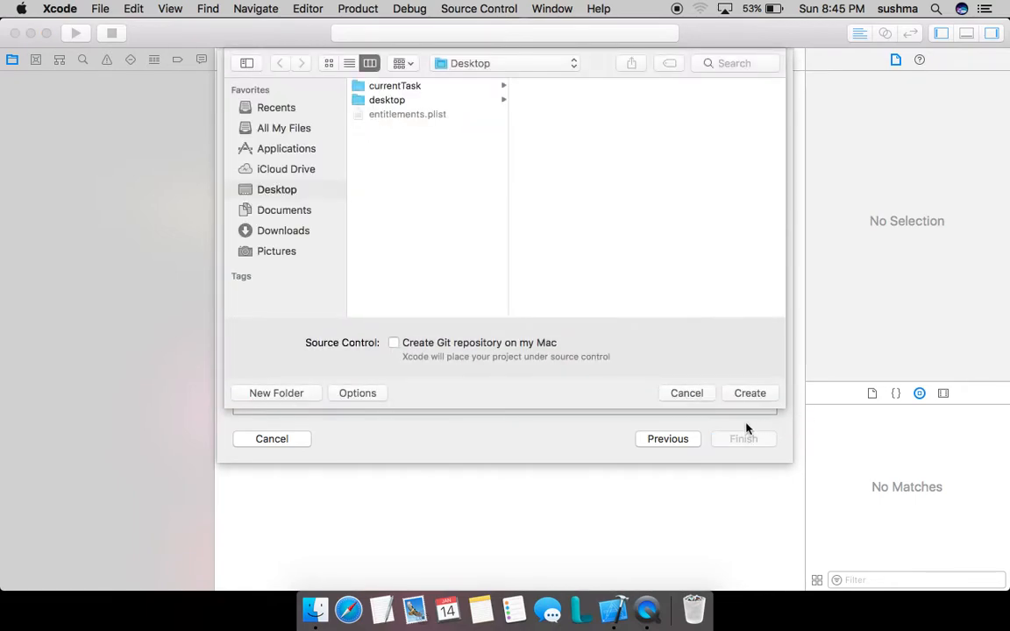
pyautogui.click(749, 392)
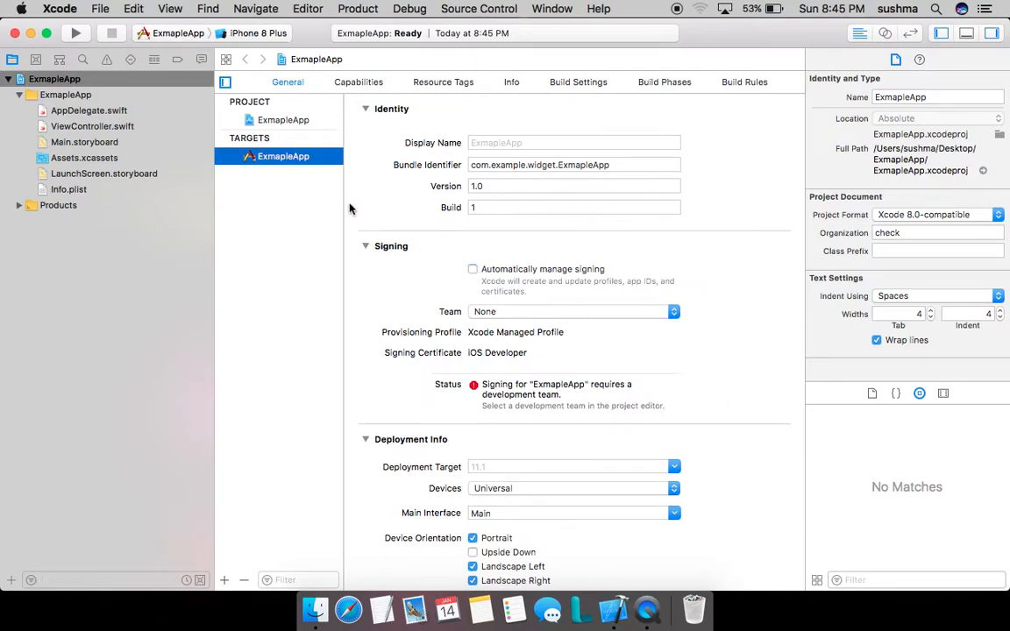
# Add a Today Extension target named 'WidgetTutorial' through File > New > Target
pyautogui.click(100, 8)
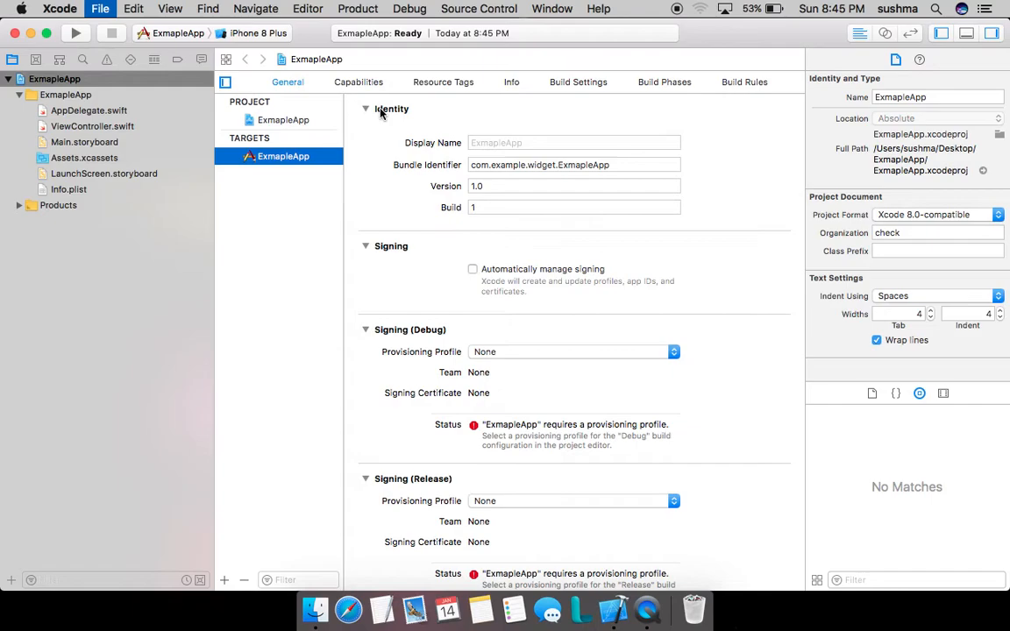
pyautogui.click(224, 579)
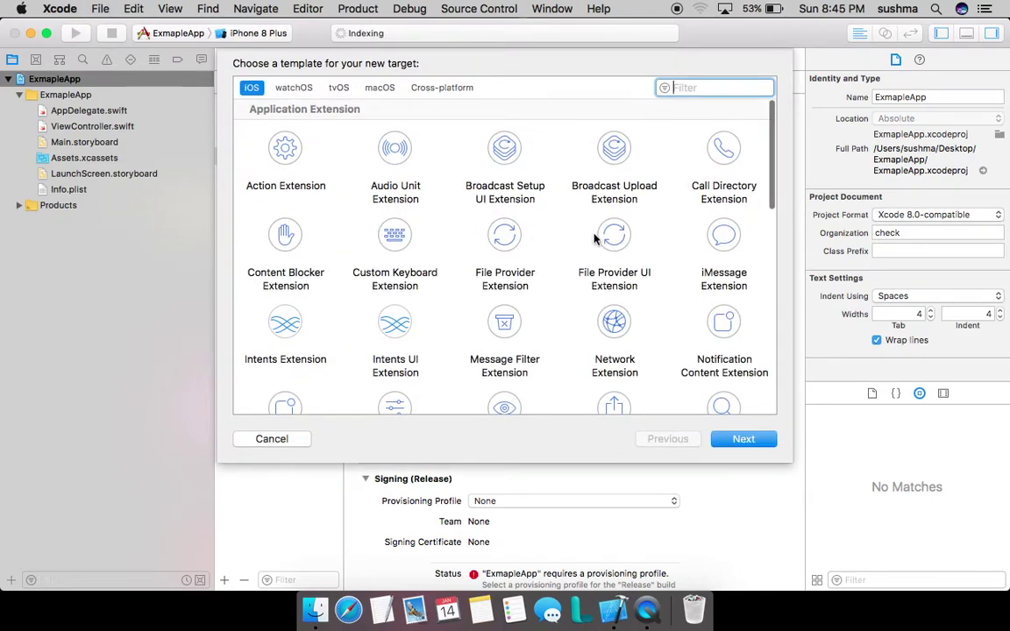
pyautogui.moveTo(438, 303)
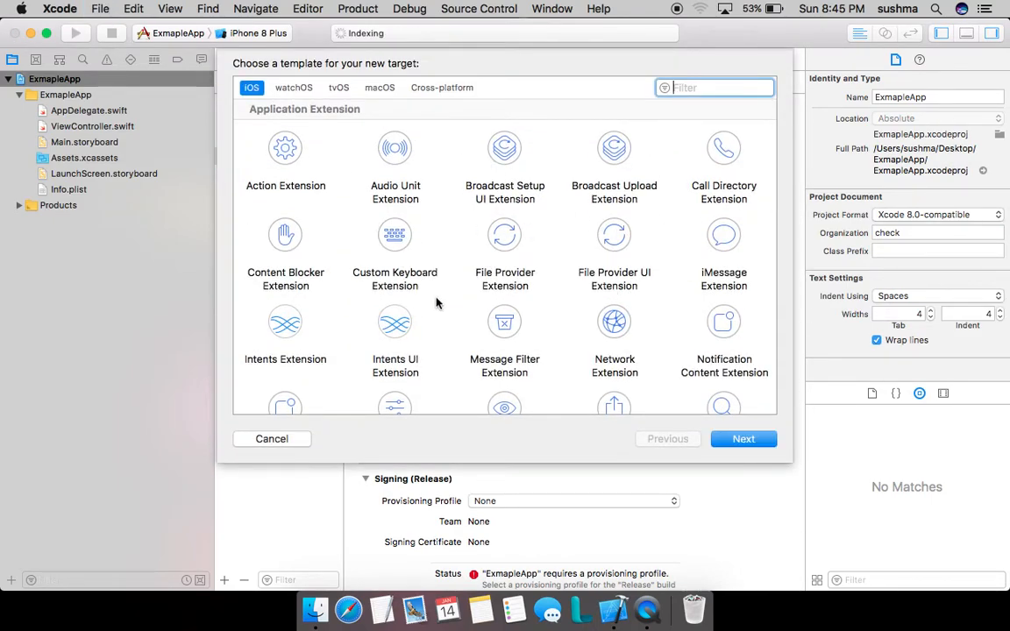
pyautogui.scroll(-3)
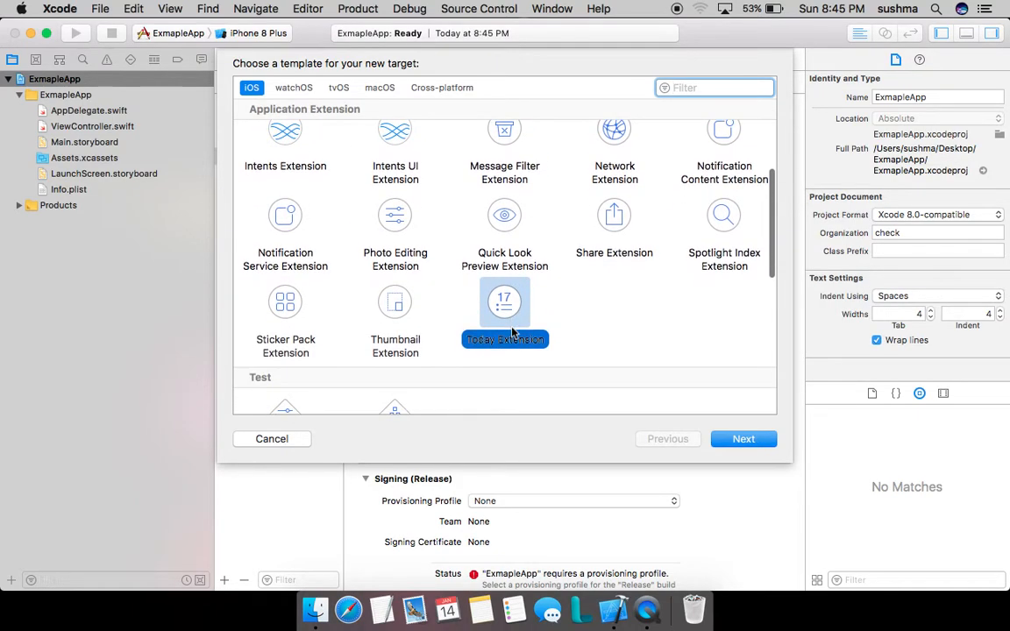
pyautogui.moveTo(503, 358)
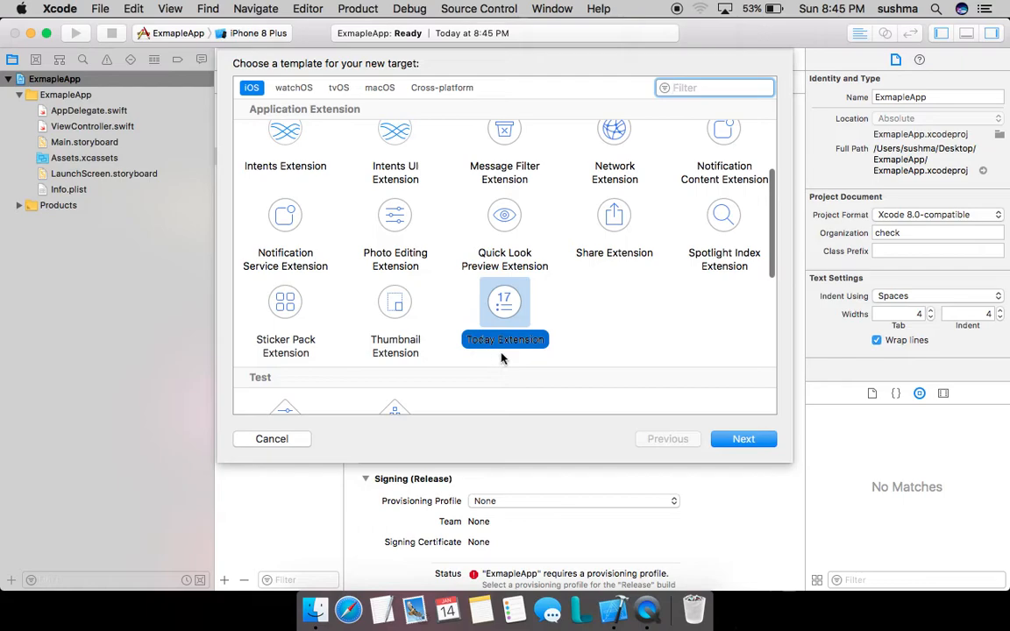
pyautogui.click(742, 439)
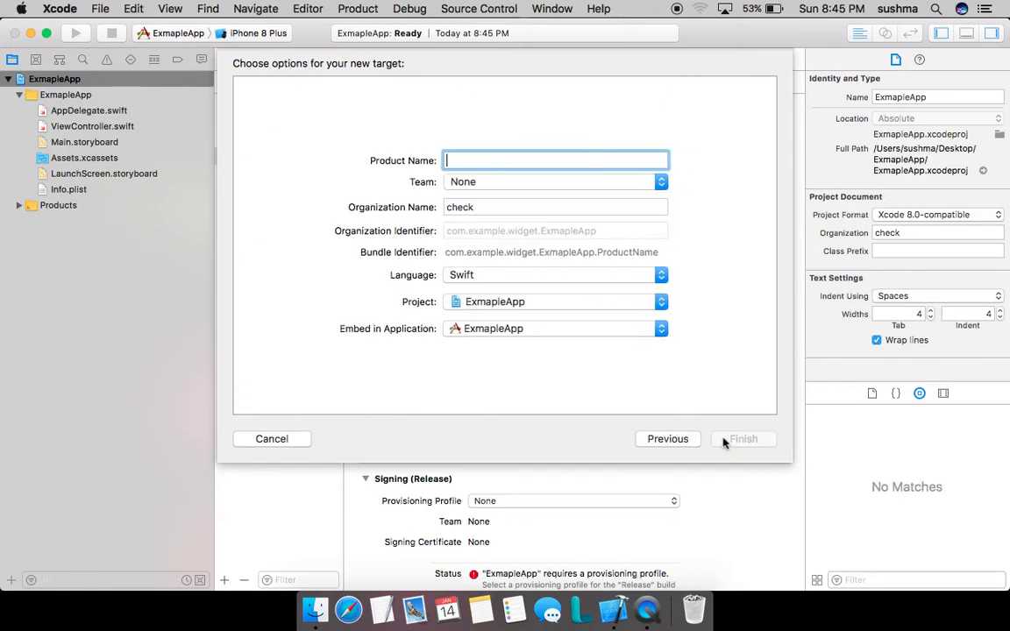
pyautogui.write('WidgetTutorial')
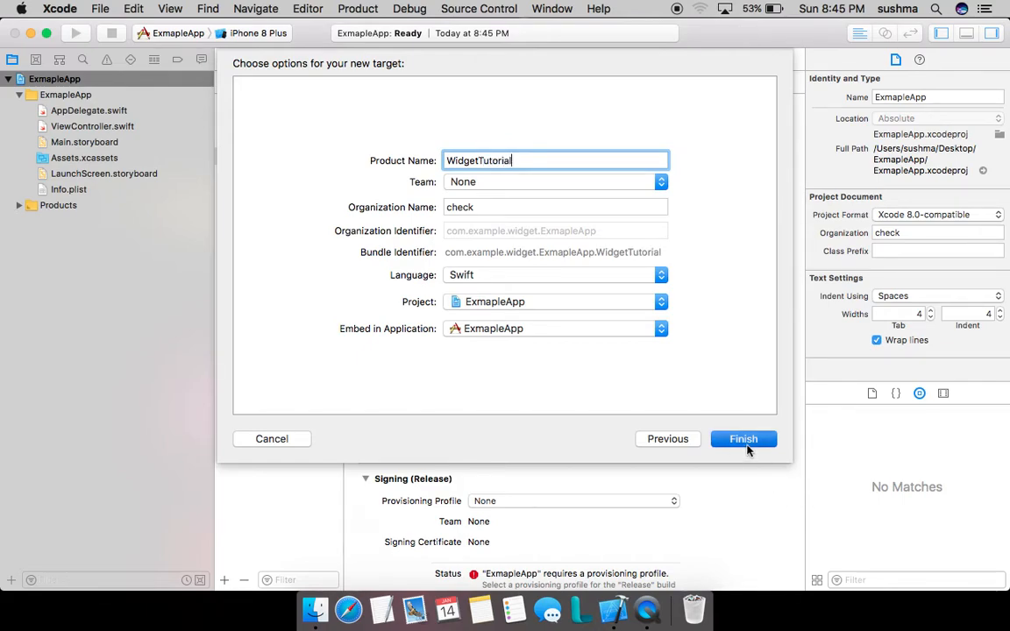
pyautogui.click(743, 439)
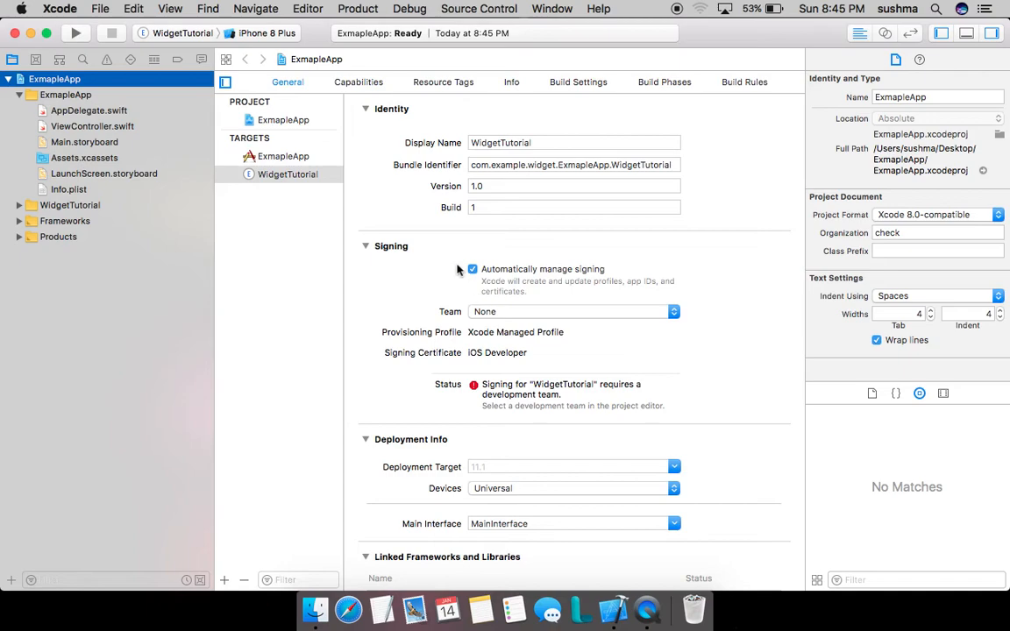
# Expand the WidgetTutorial group and open its MainInterface.storyboard
pyautogui.click(472, 269)
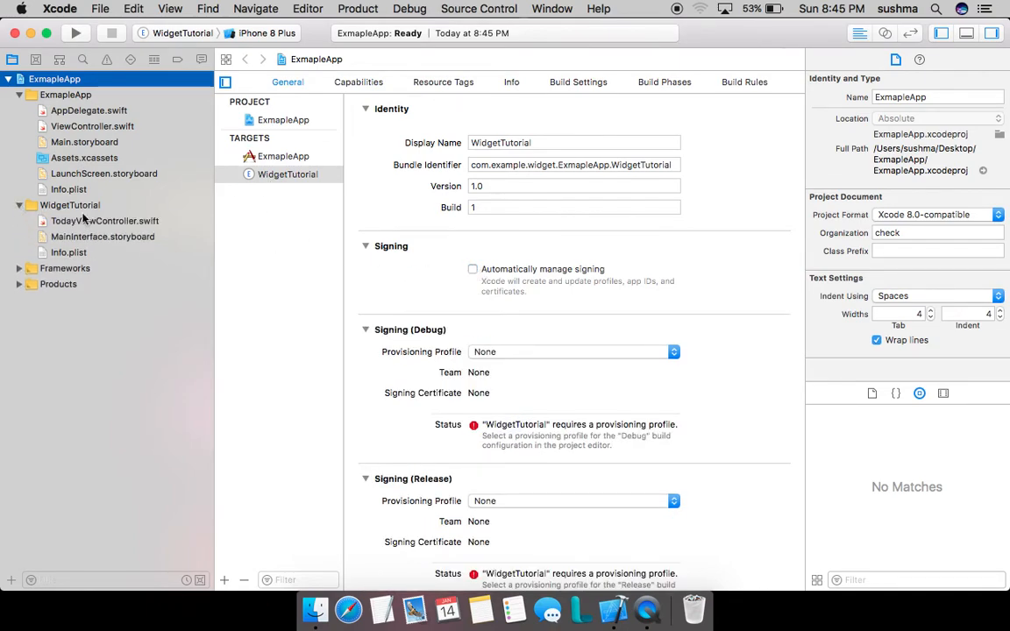
pyautogui.moveTo(127, 229)
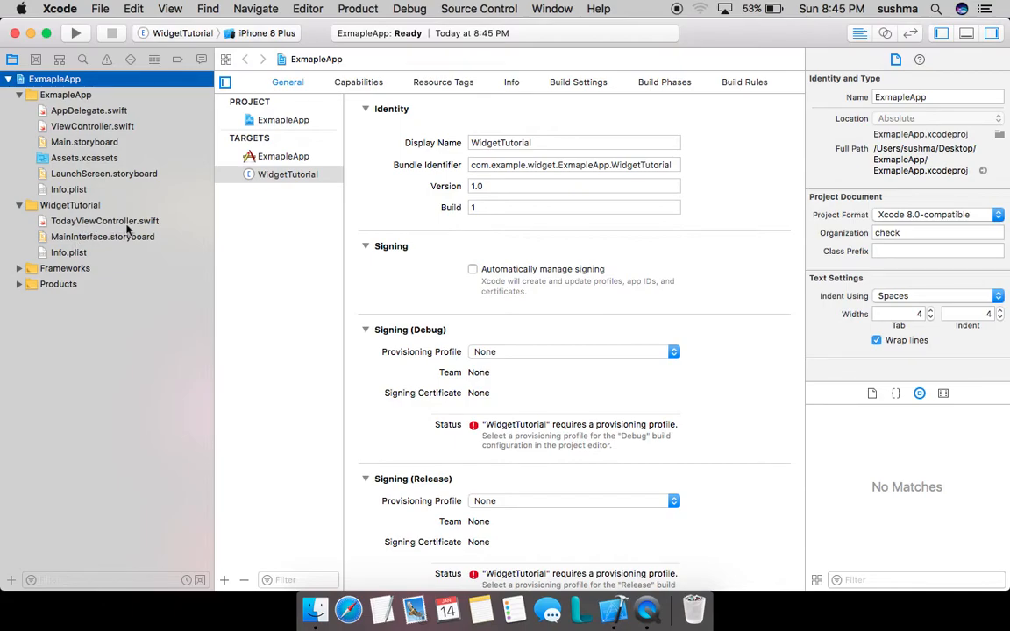
pyautogui.moveTo(130, 244)
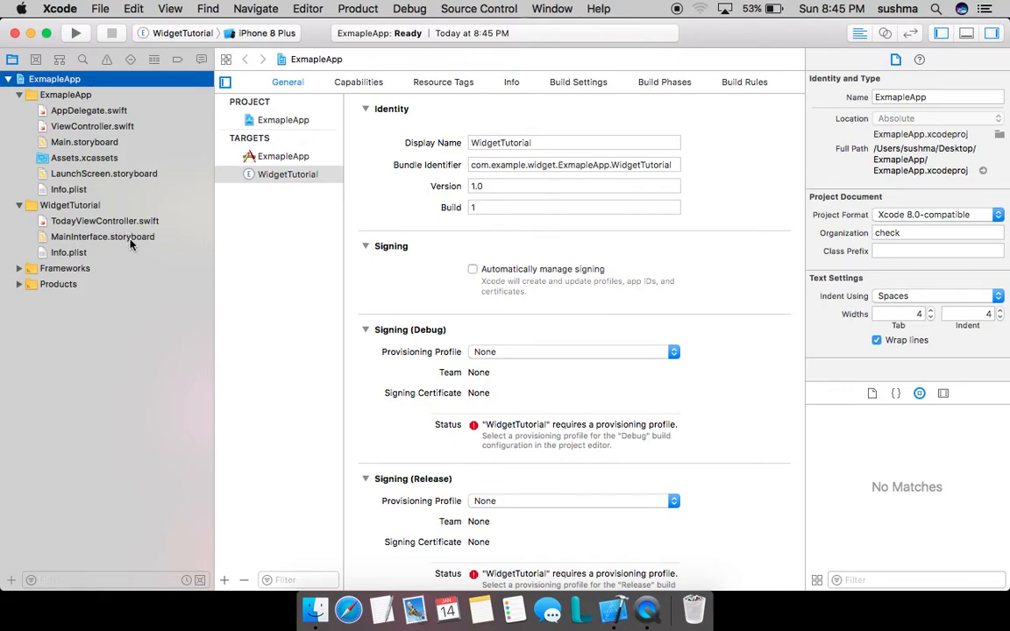
pyautogui.click(102, 237)
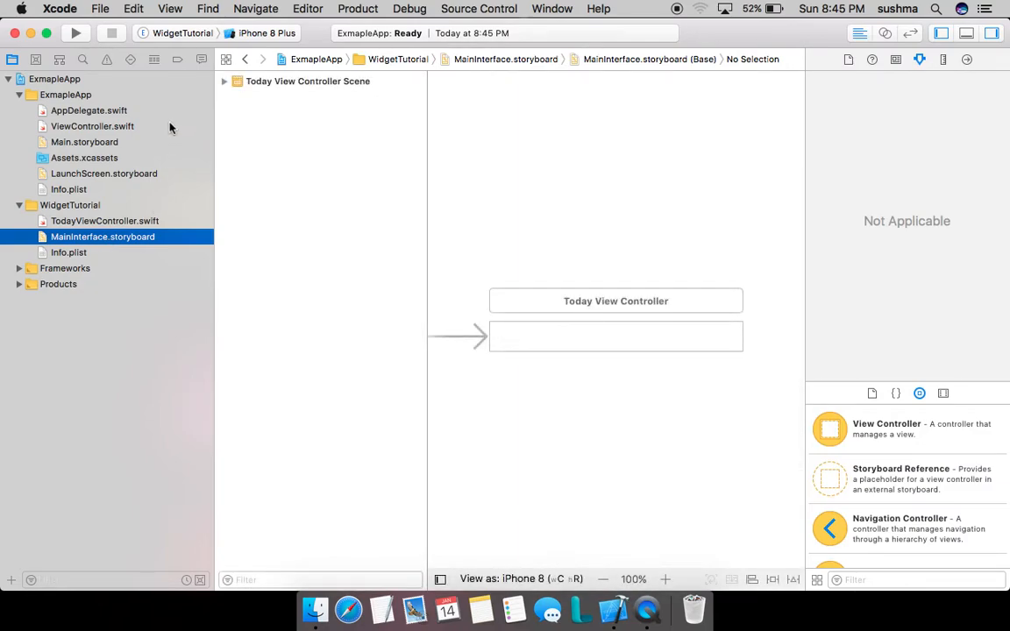
# Select the Today View Controller's Hello World label and give its text a dark colour
pyautogui.click(225, 80)
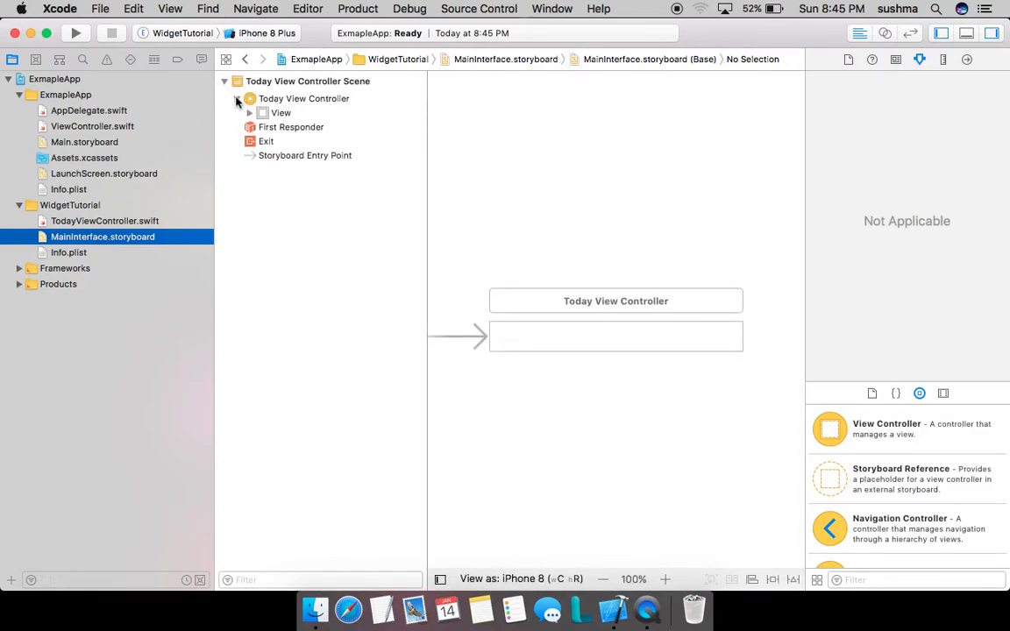
pyautogui.click(250, 112)
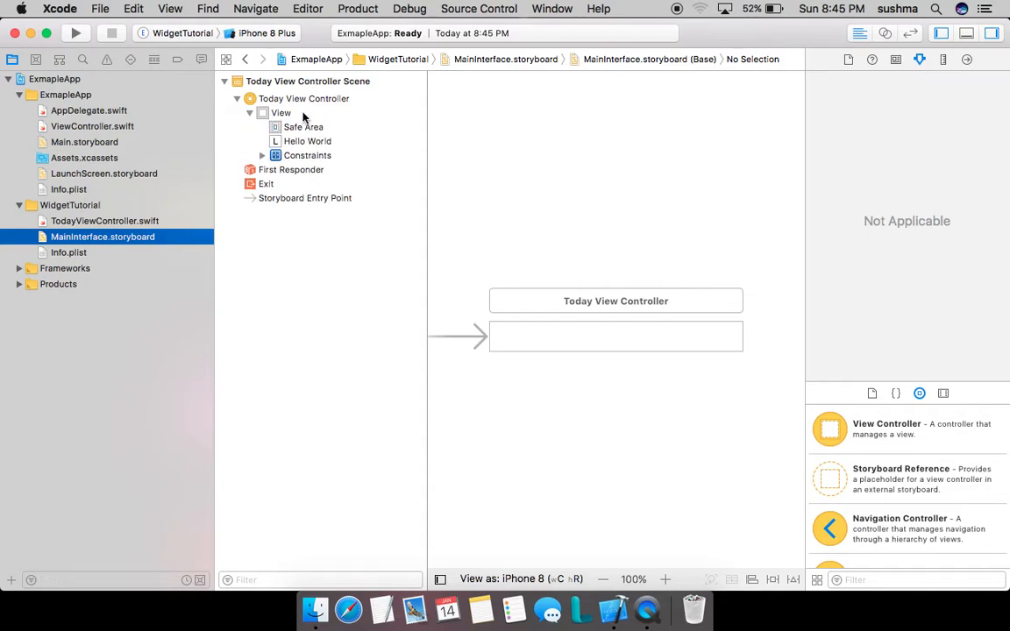
pyautogui.click(306, 141)
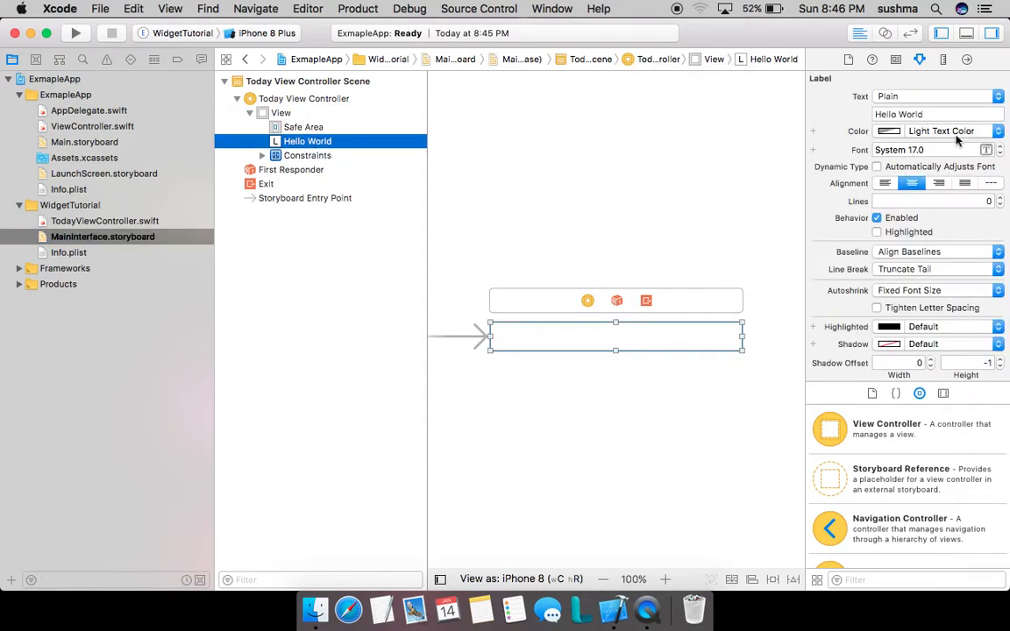
pyautogui.click(997, 130)
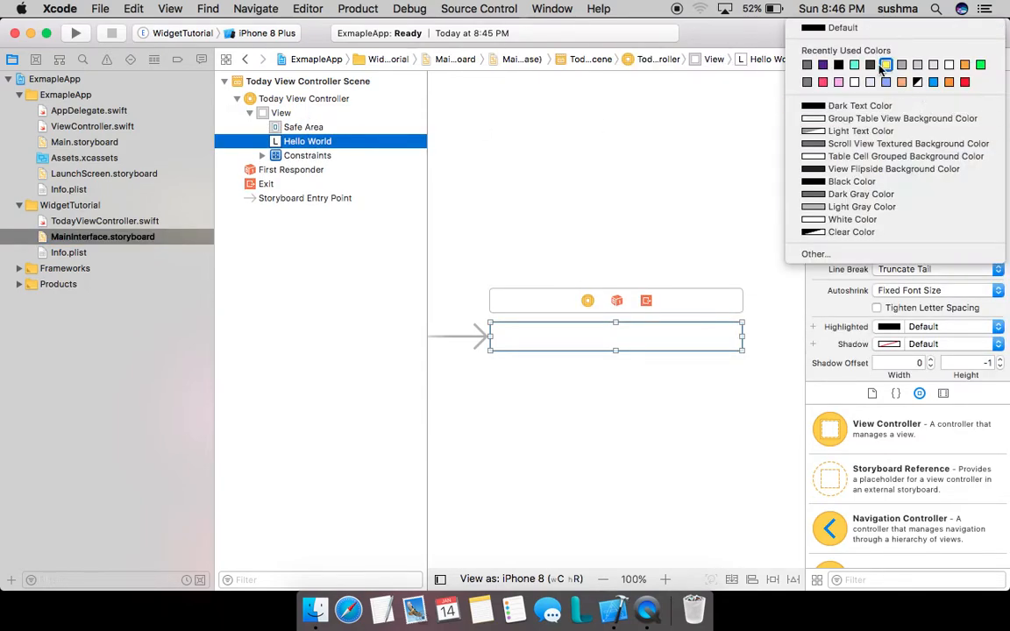
pyautogui.click(653, 202)
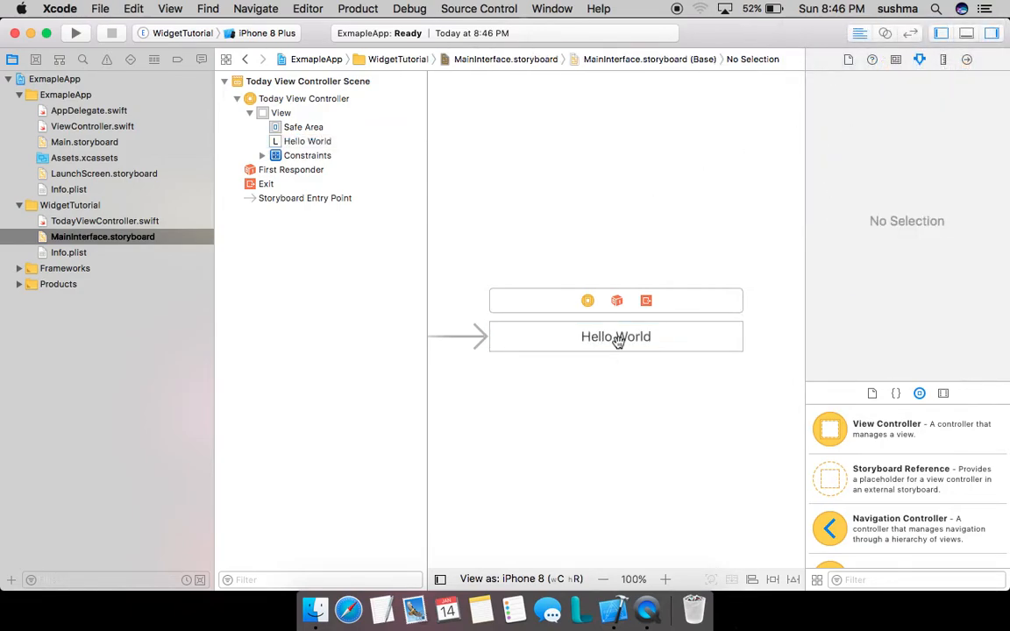
pyautogui.click(615, 336)
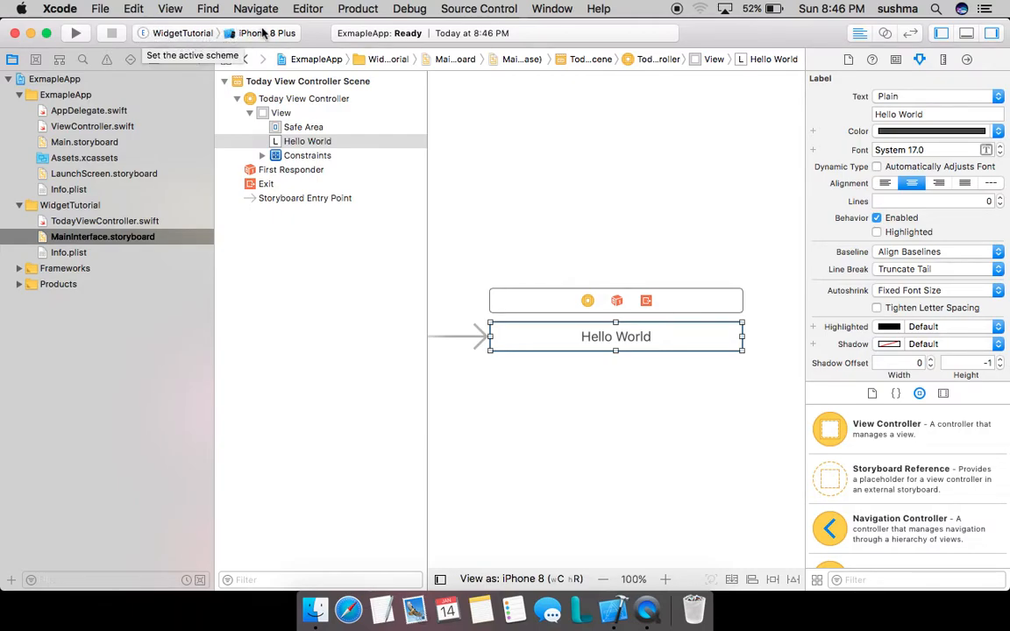
# Set the run destination to iPhone 7 and run the WidgetTutorial scheme
pyautogui.click(268, 32)
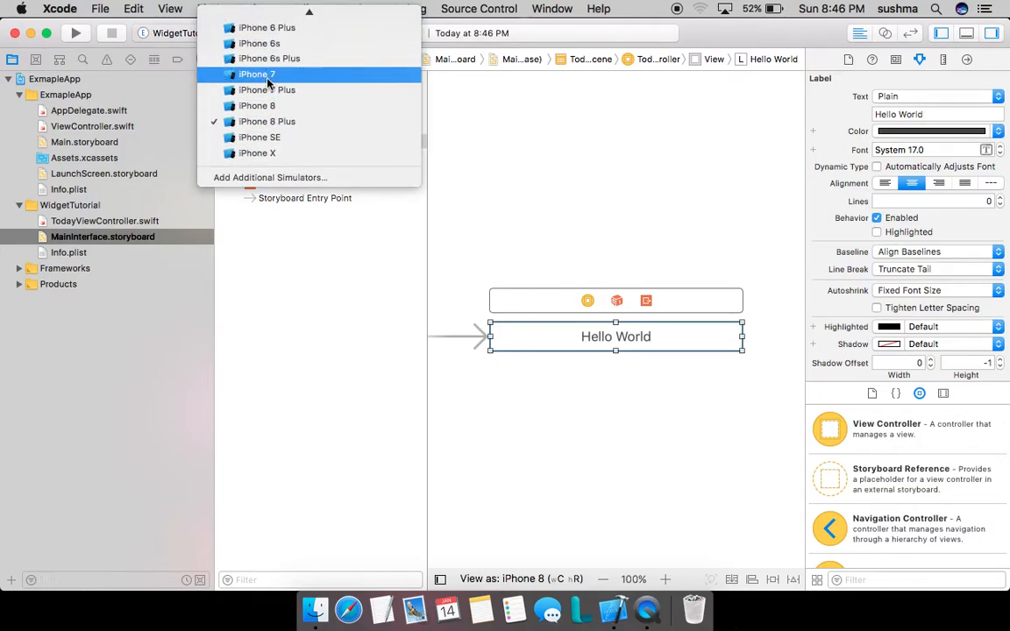
pyautogui.click(257, 74)
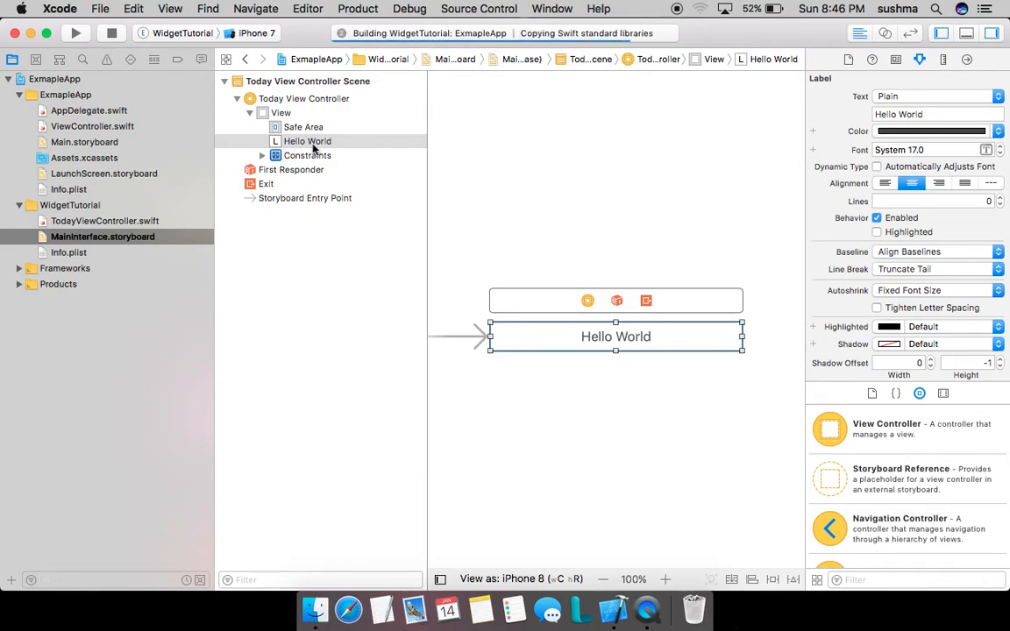
pyautogui.click(75, 33)
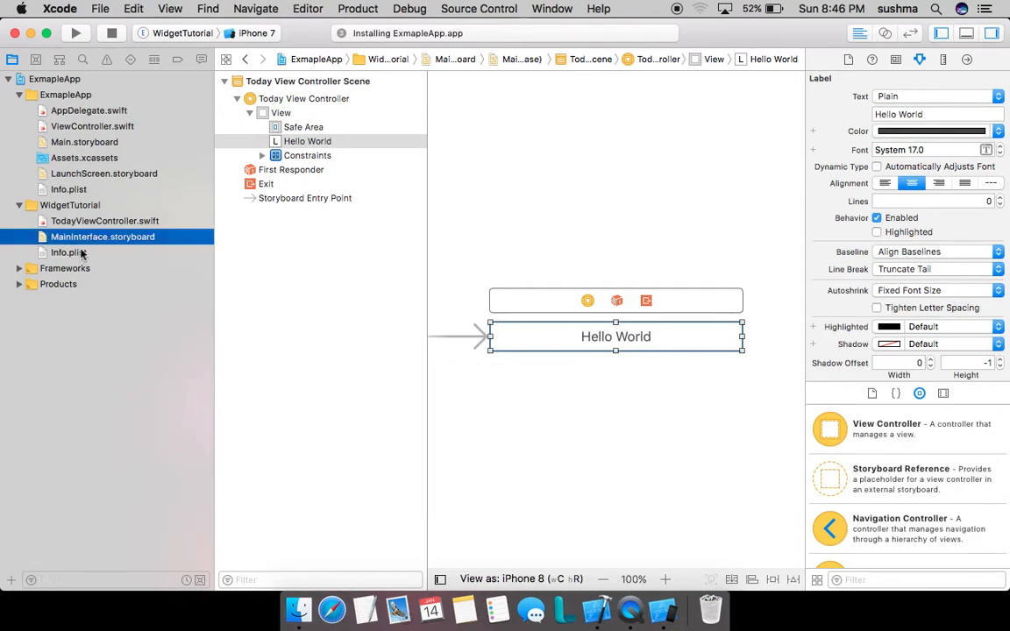
# Open WidgetTutorial's Info.plist and run the build again on the iPhone 7 simulator
pyautogui.click(69, 252)
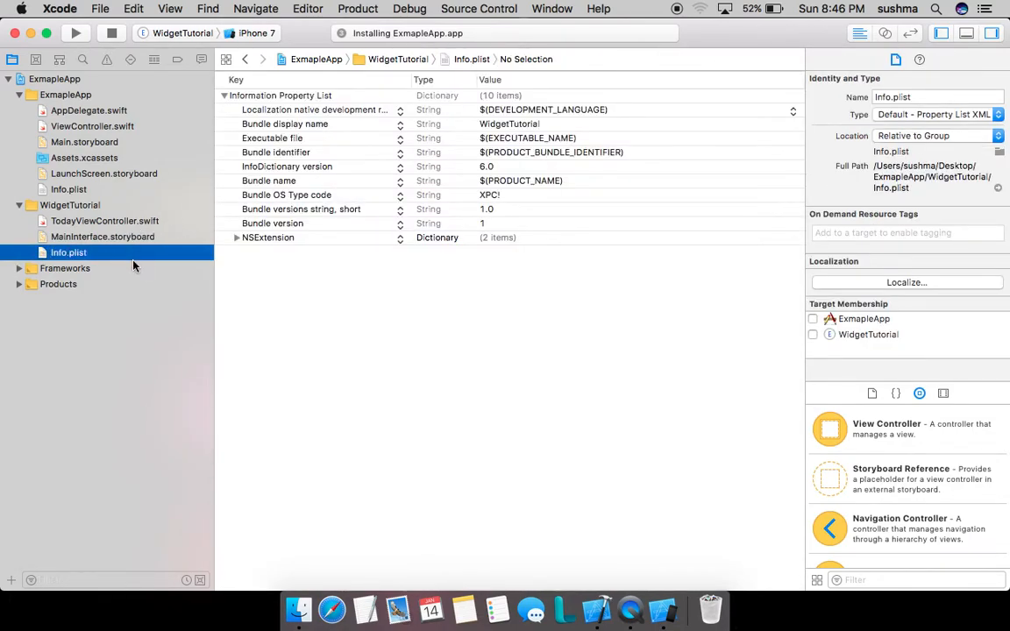
pyautogui.moveTo(425, 225)
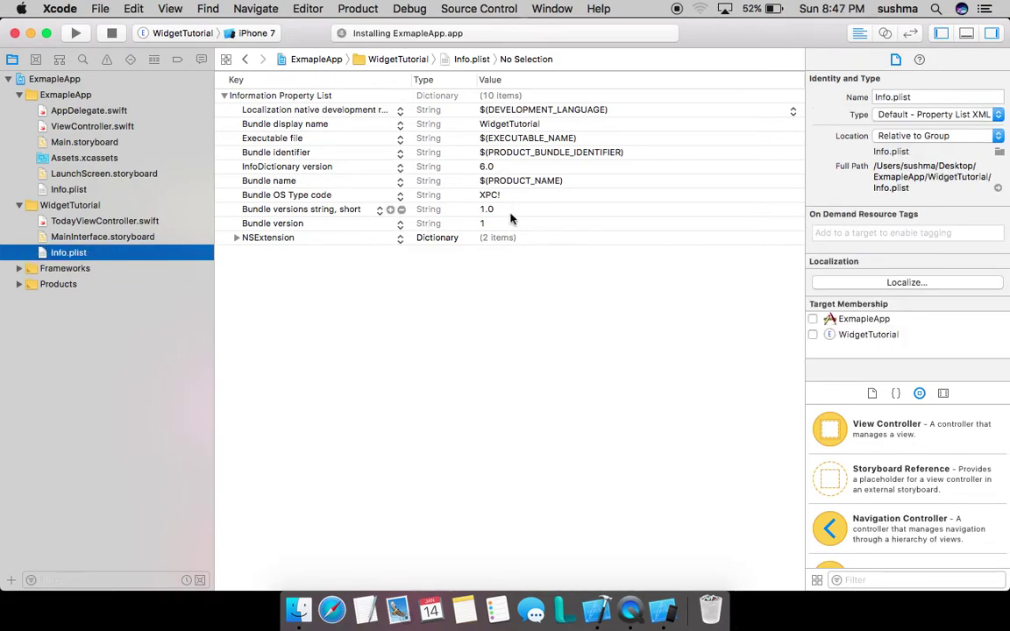
pyautogui.click(76, 32)
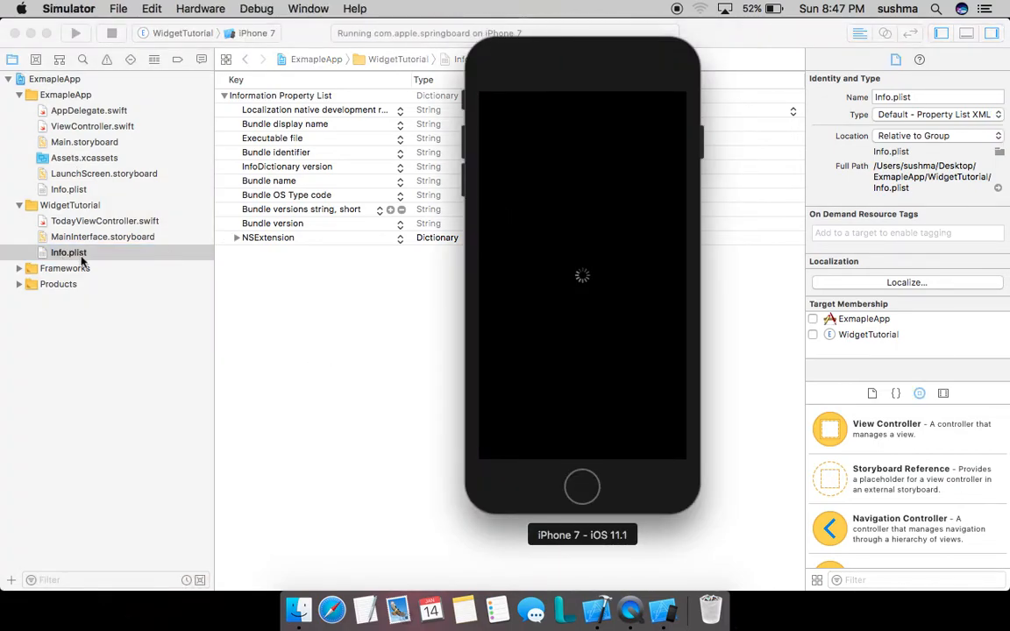
pyautogui.moveTo(92, 245)
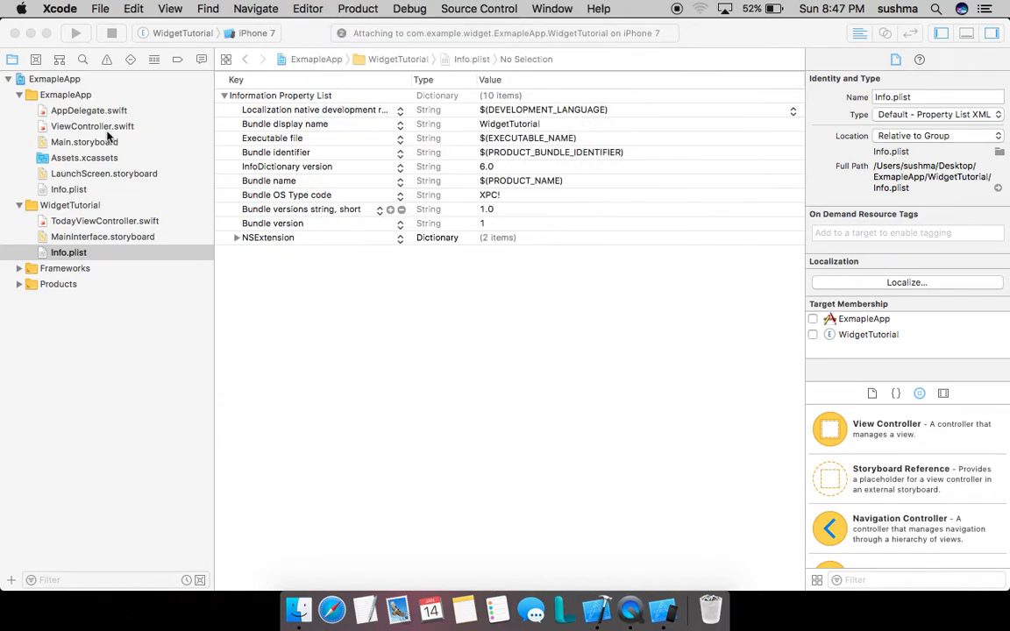
pyautogui.click(76, 33)
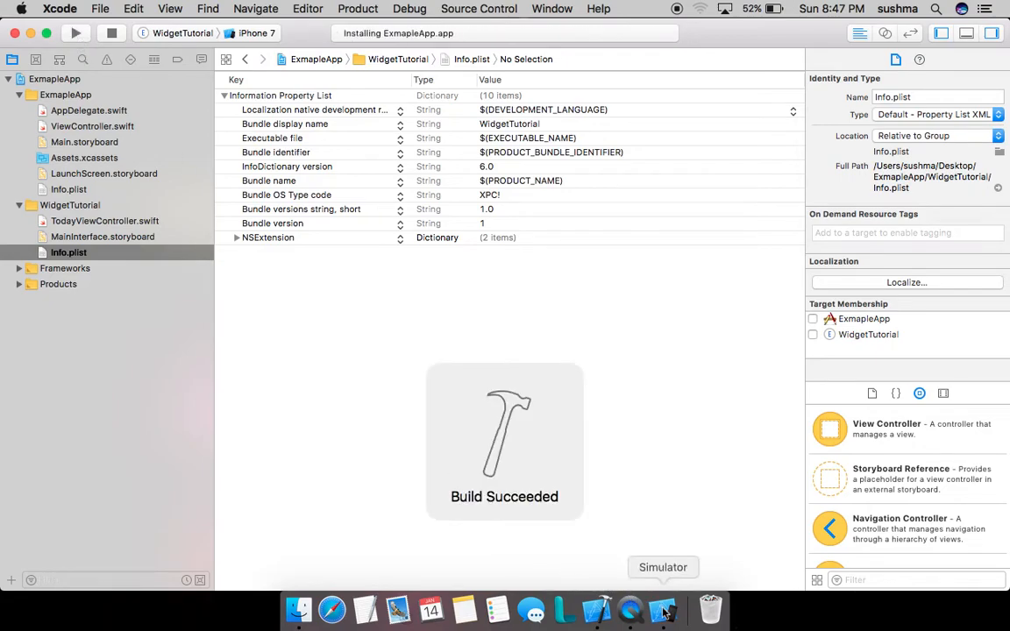
# In the Simulator's Today view, add ExtensionWidget through Edit and finish with Done
pyautogui.click(662, 609)
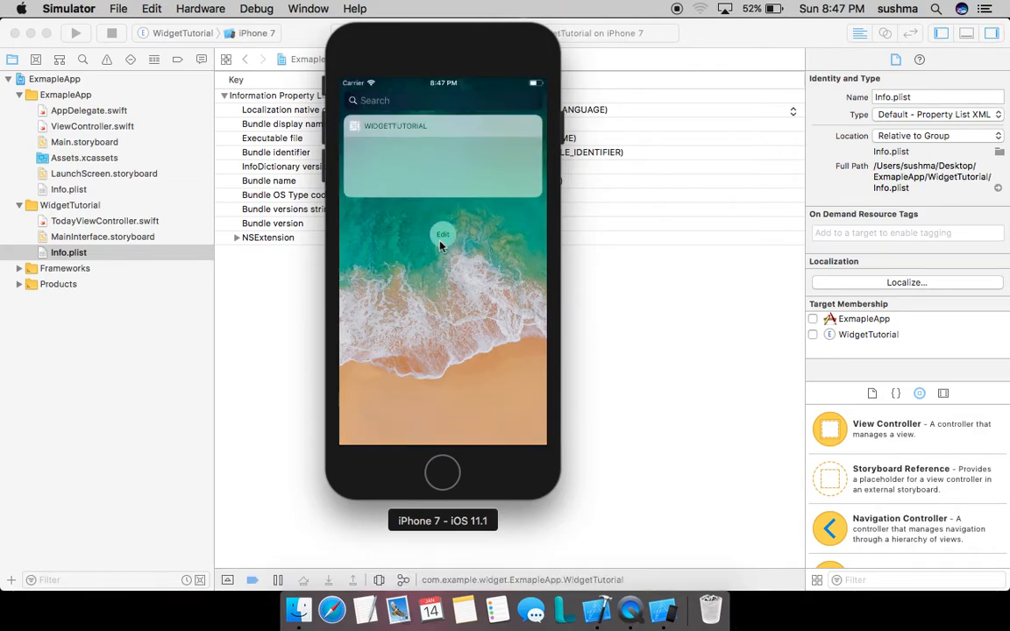
pyautogui.click(443, 235)
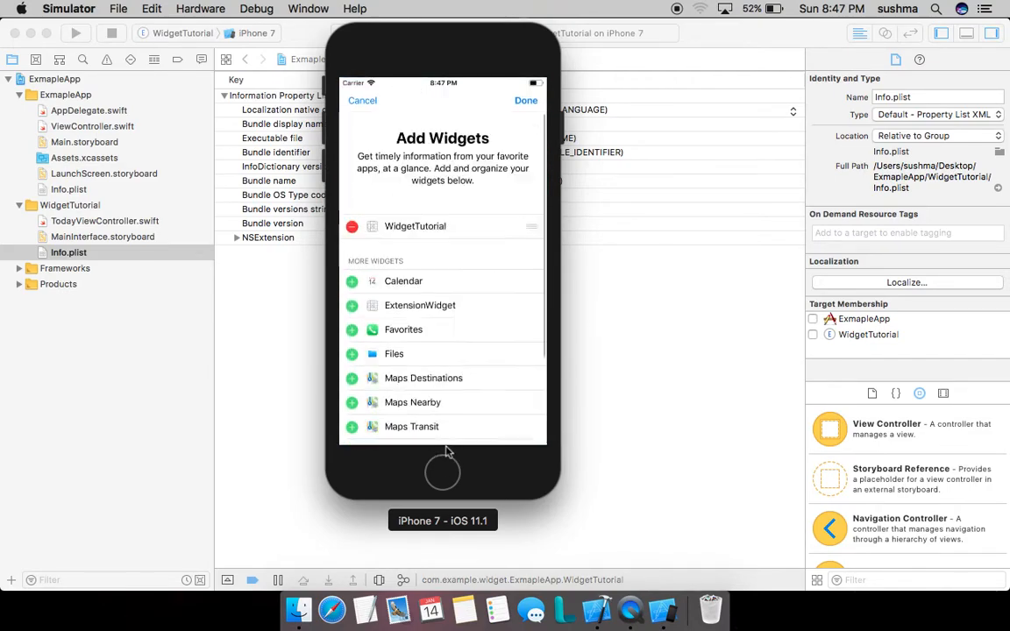
pyautogui.click(352, 305)
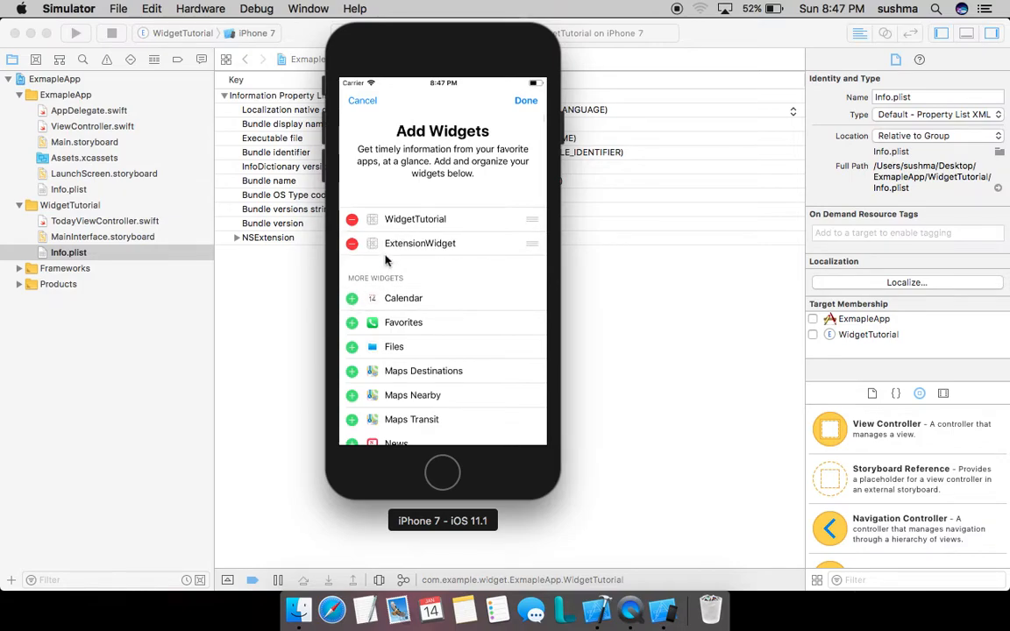
pyautogui.click(526, 100)
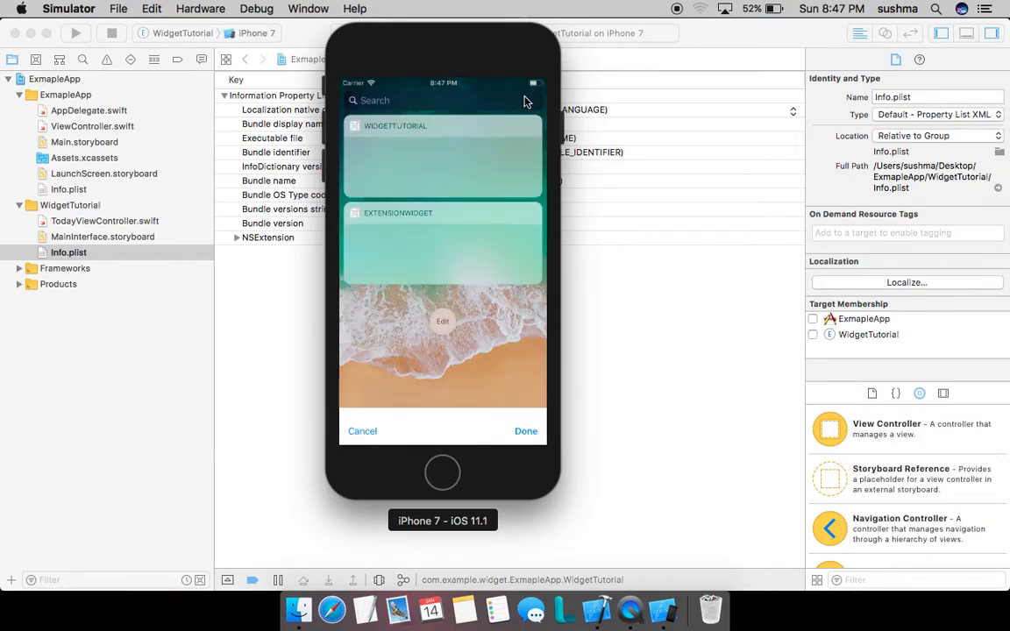
pyautogui.click(526, 430)
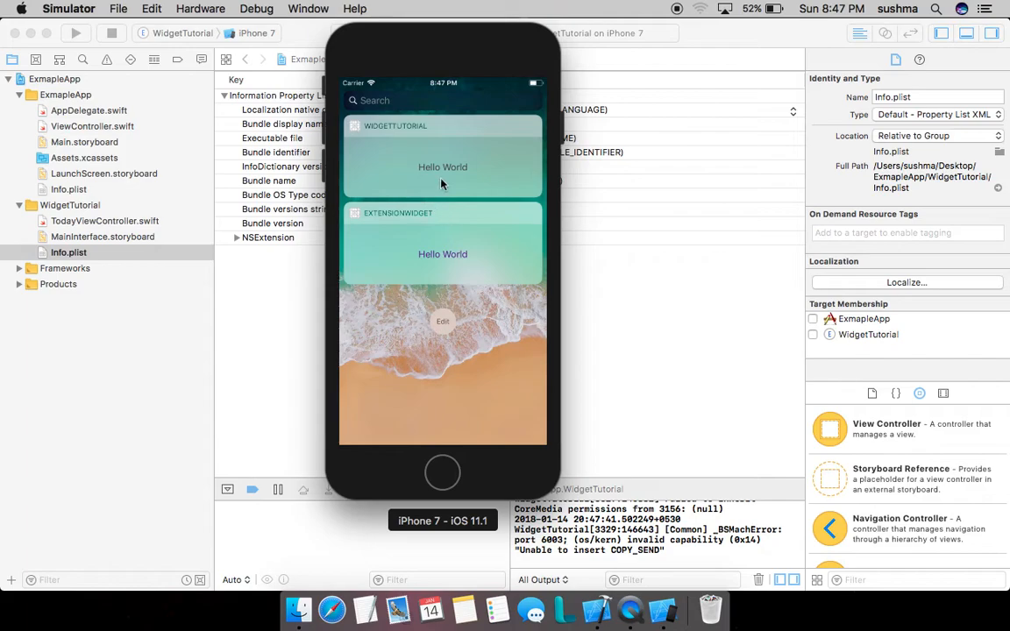
# Edit the Today view again and remove ExtensionWidget, keeping only WidgetTutorial
pyautogui.click(443, 321)
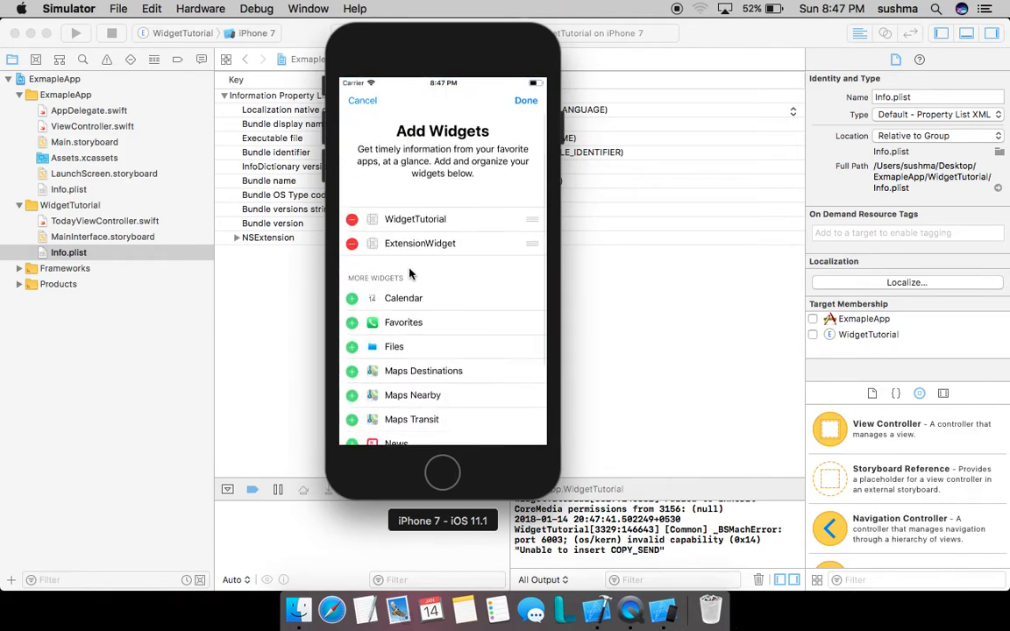
pyautogui.click(352, 243)
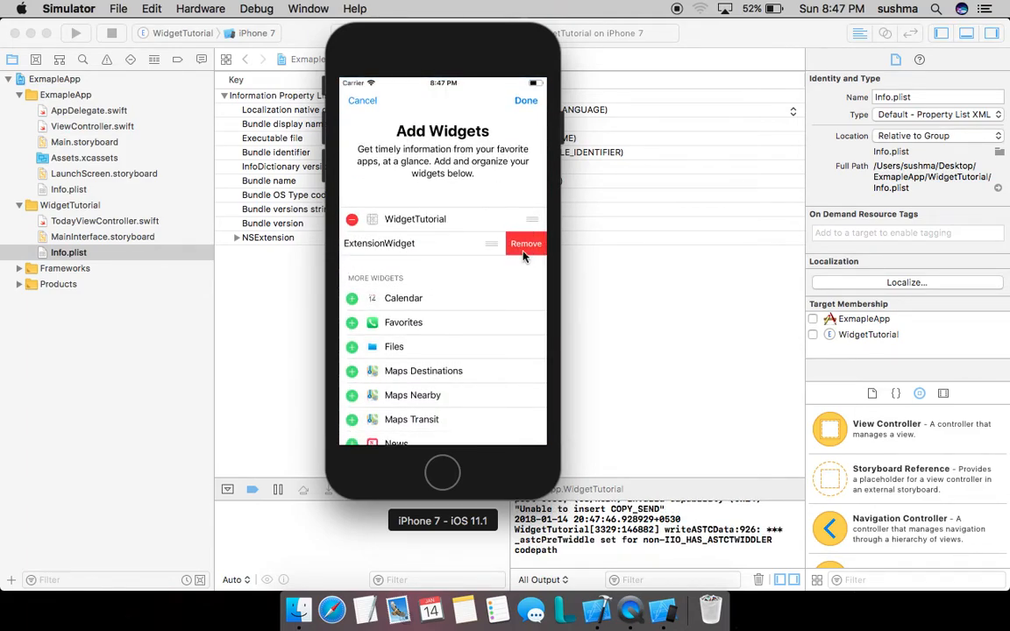
pyautogui.click(525, 100)
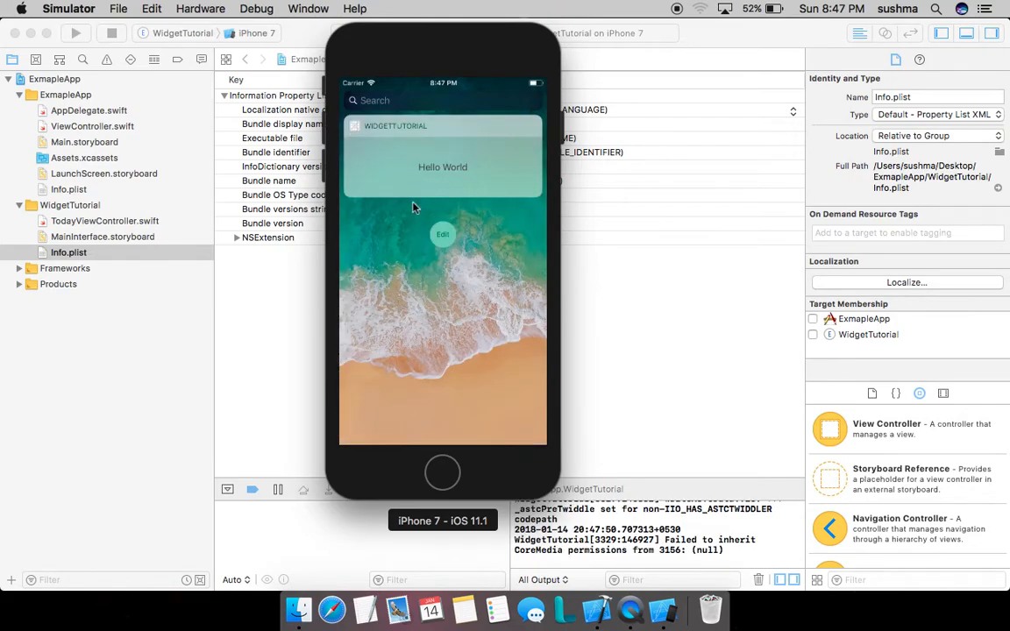
pyautogui.moveTo(424, 185)
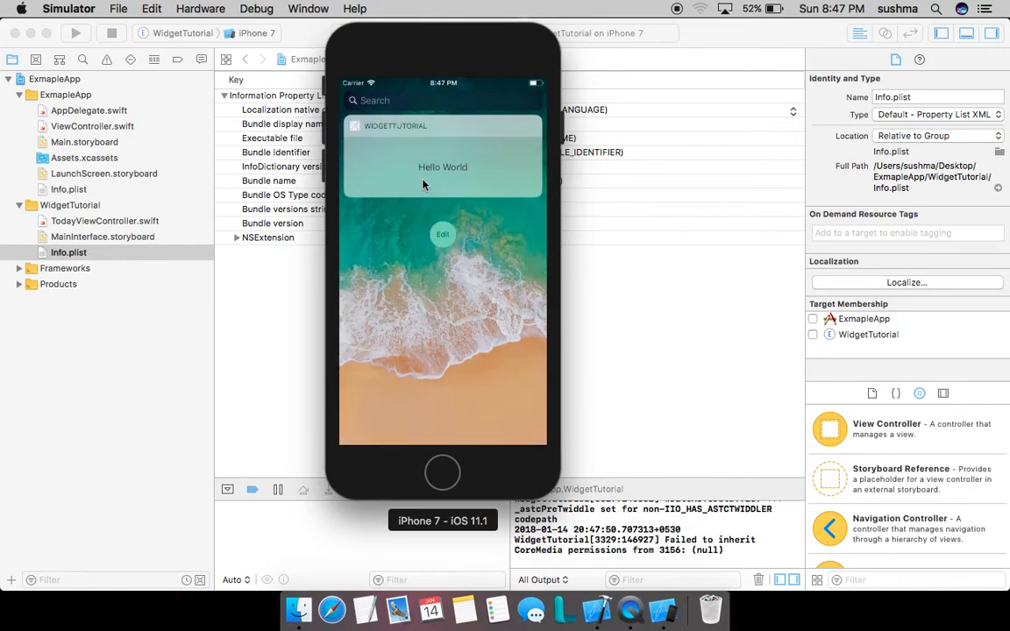
pyautogui.moveTo(463, 179)
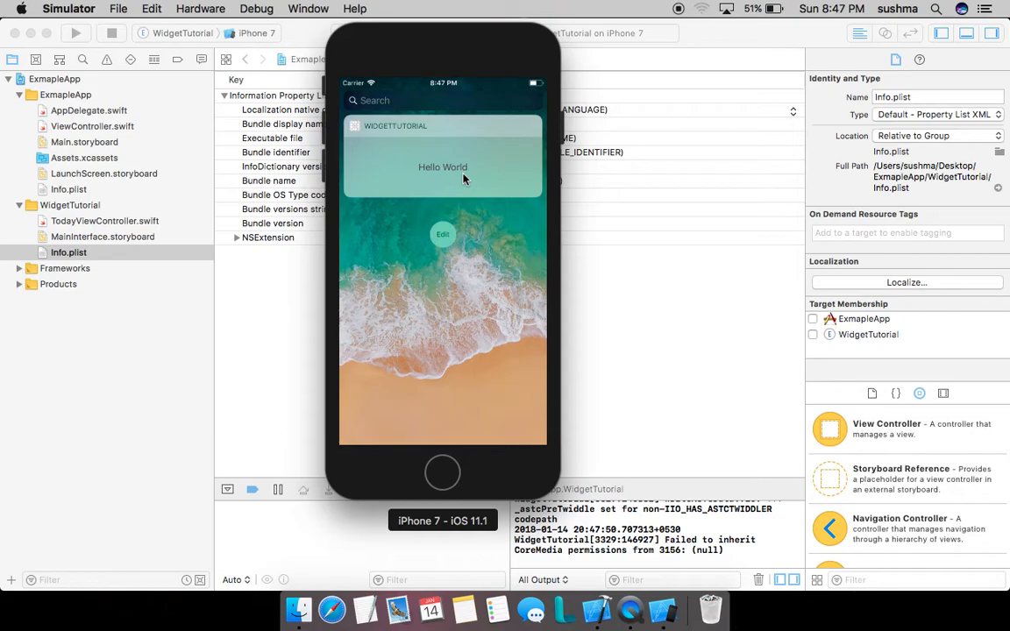
pyautogui.moveTo(370, 176)
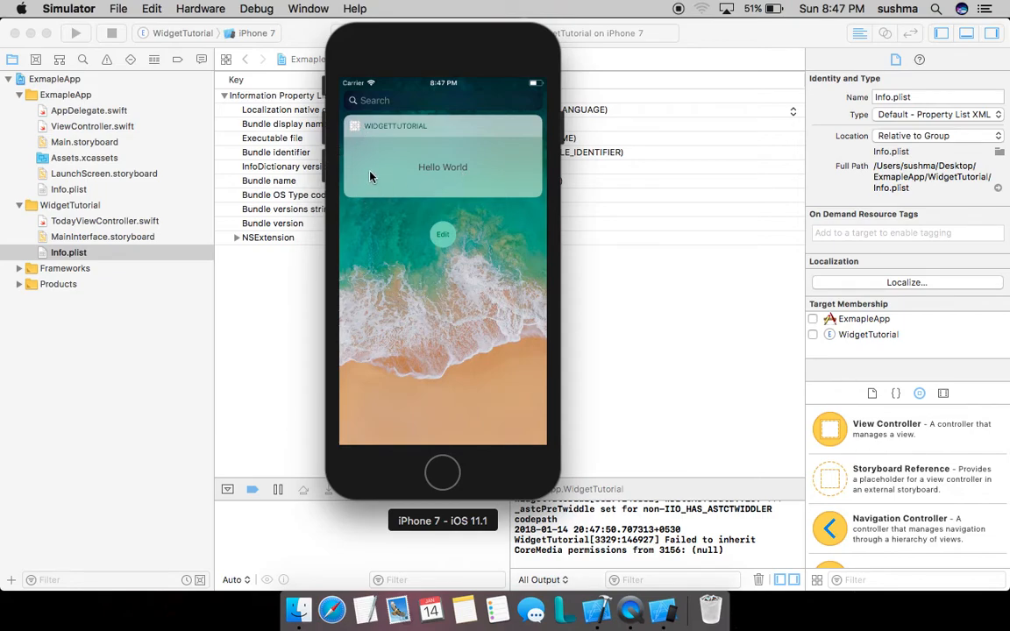
pyautogui.moveTo(464, 270)
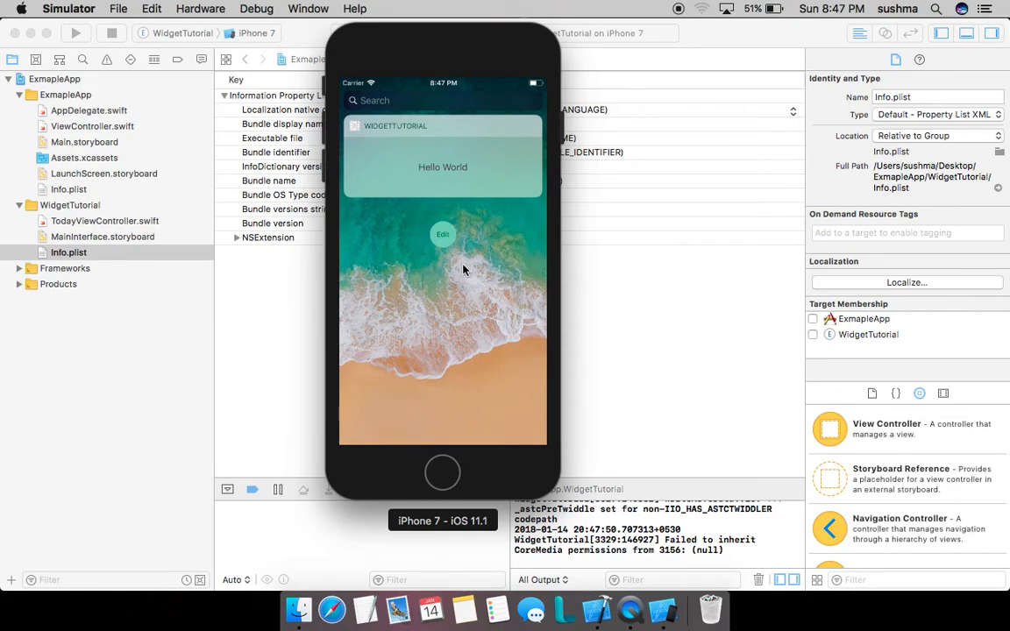
pyautogui.moveTo(644, 351)
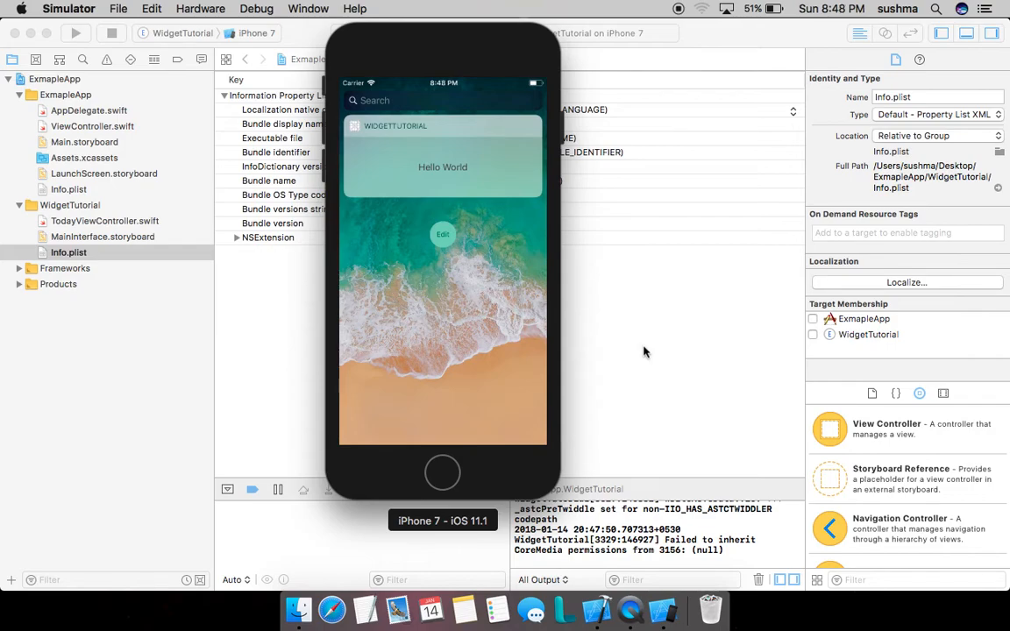